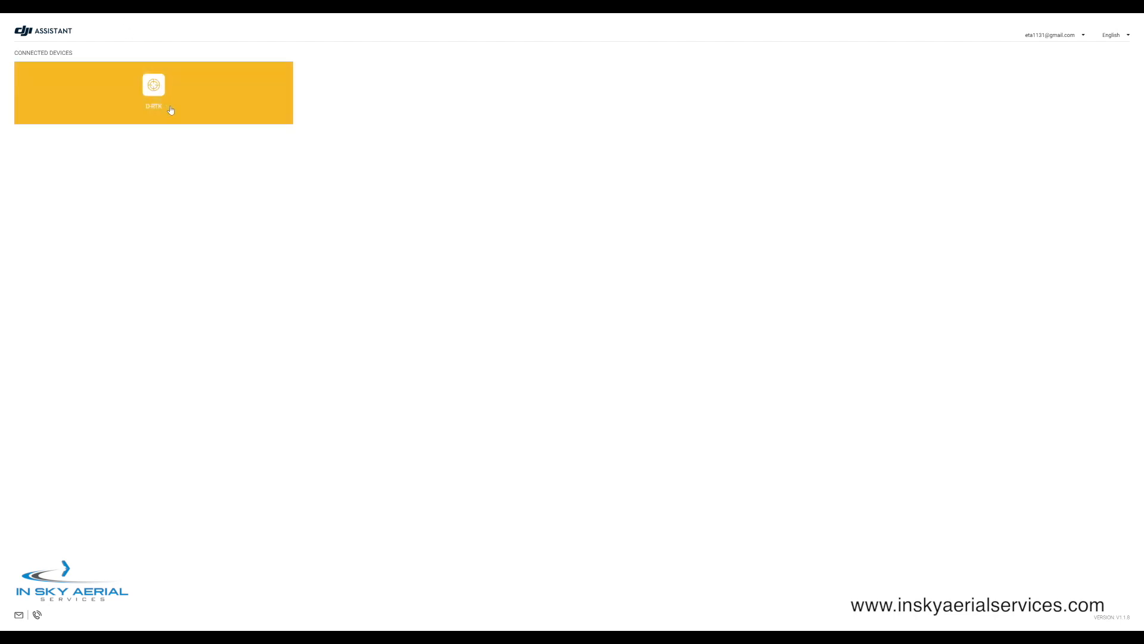
- Open the connected D-RTK device to view its base station reference coordinates
{"action": "left_click", "coordinate": [153, 86]}
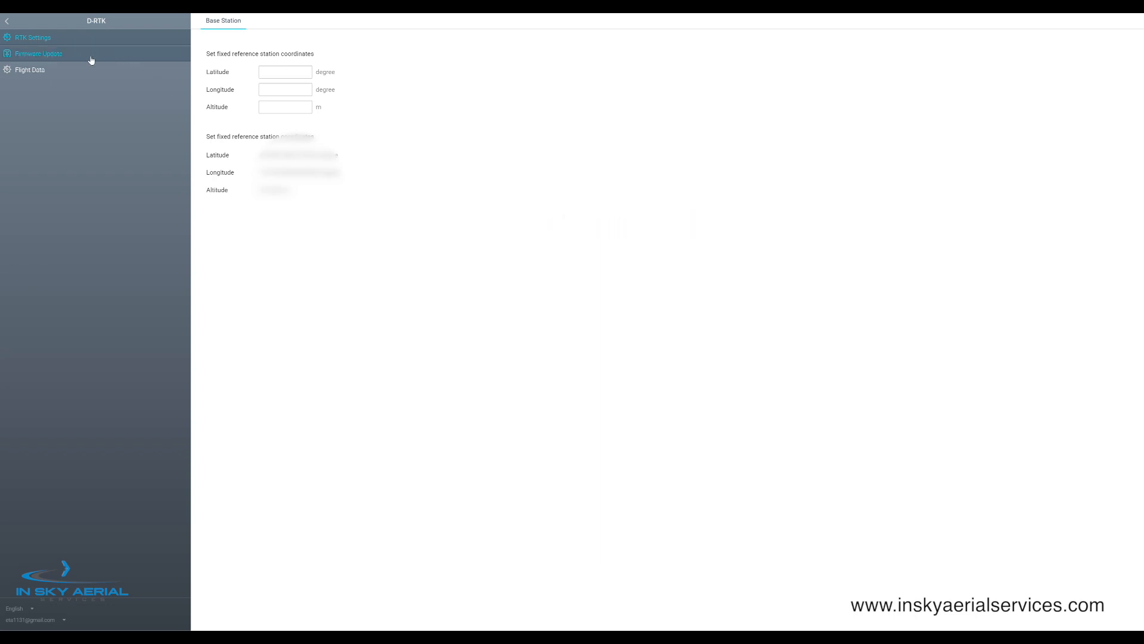
{"action": "left_click", "coordinate": [39, 53]}
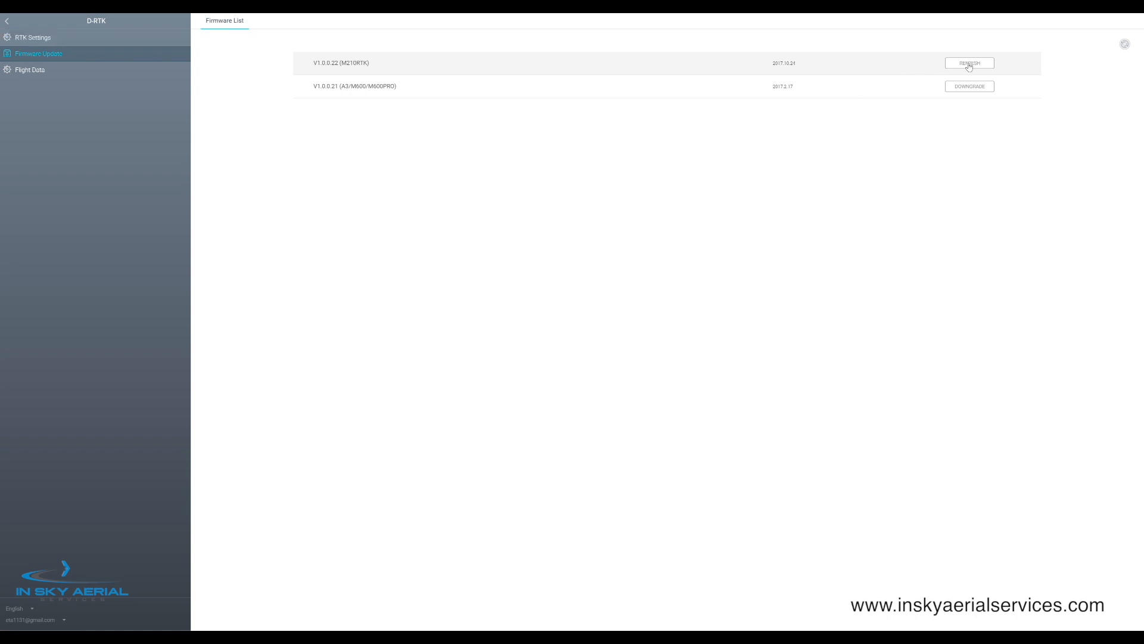
{"action": "mouse_move", "coordinate": [55, 55]}
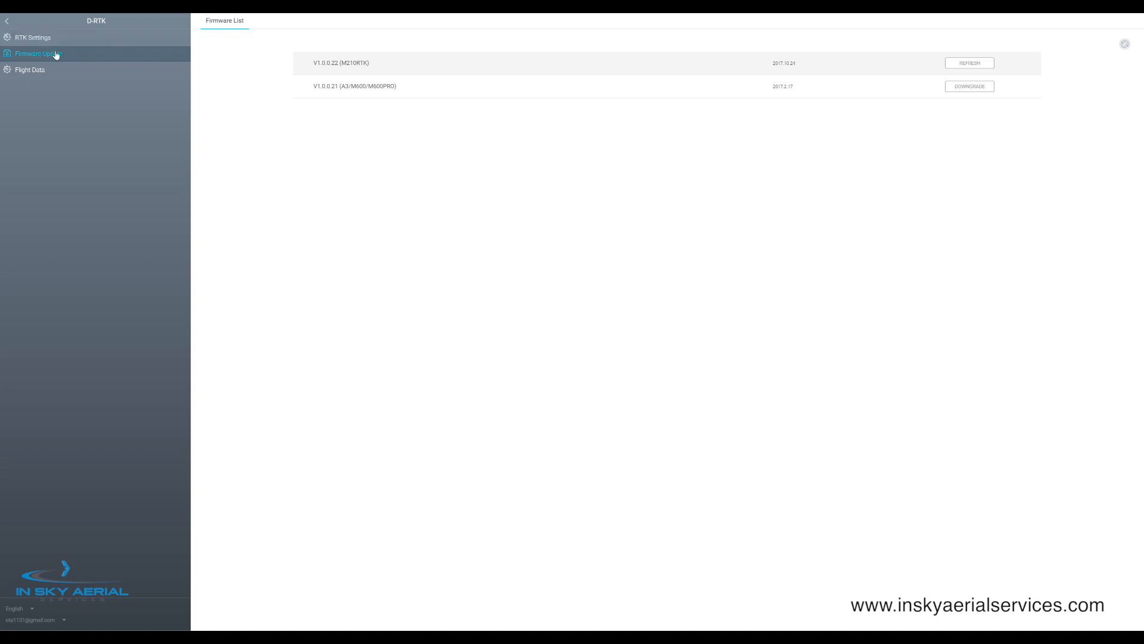
{"action": "left_click", "coordinate": [30, 69]}
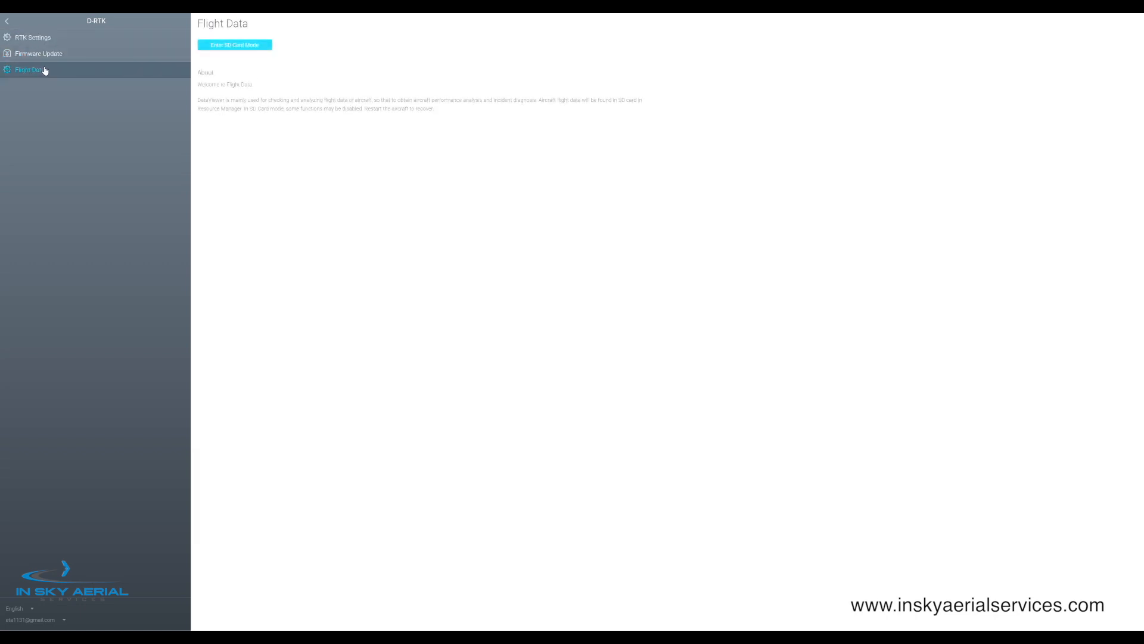
{"action": "left_click", "coordinate": [38, 53]}
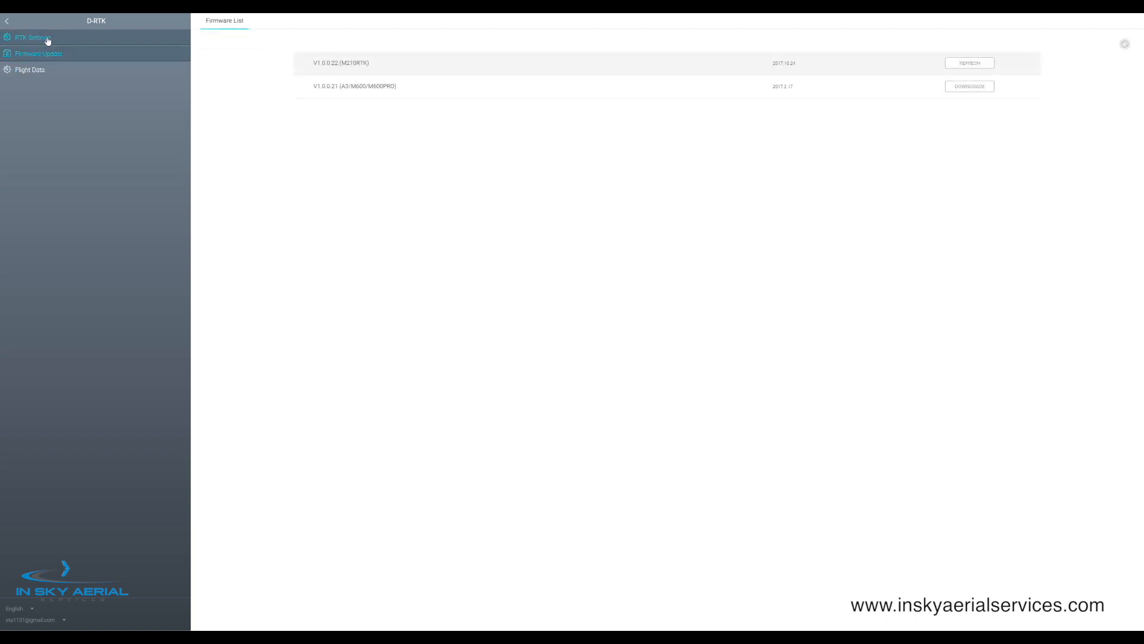
{"action": "left_click", "coordinate": [32, 37]}
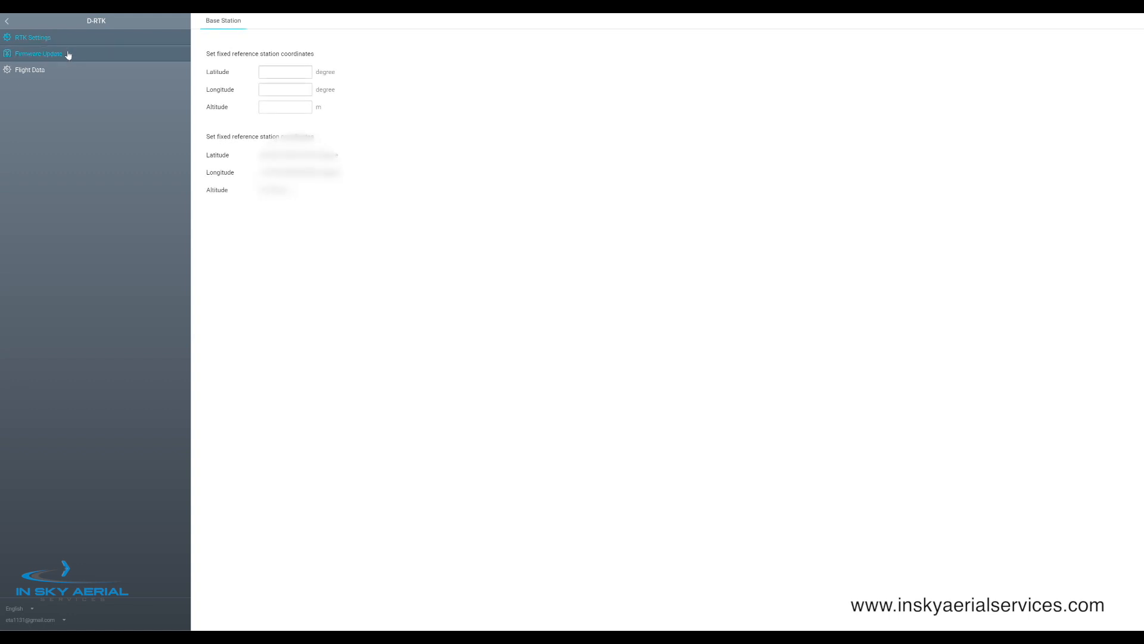
{"action": "left_click", "coordinate": [285, 71]}
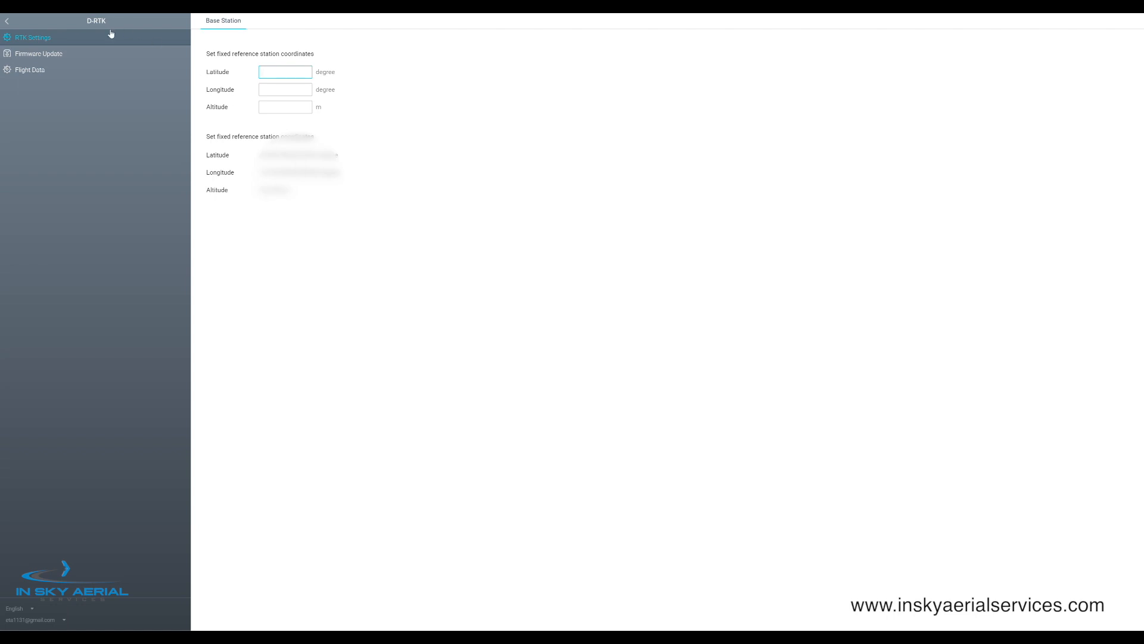
{"action": "mouse_move", "coordinate": [94, 53]}
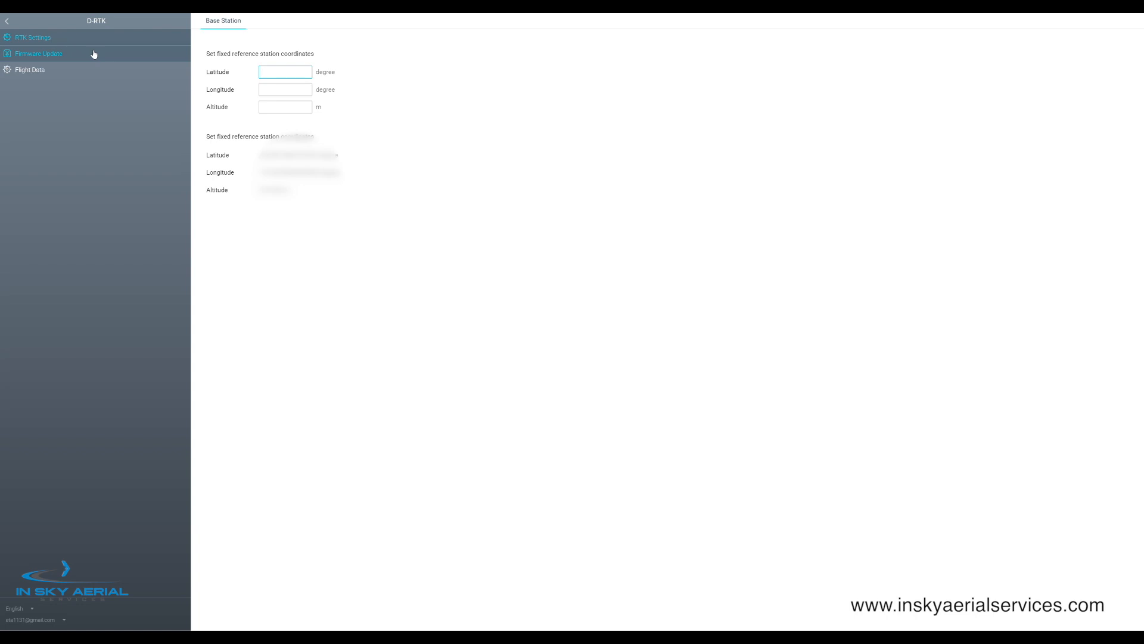